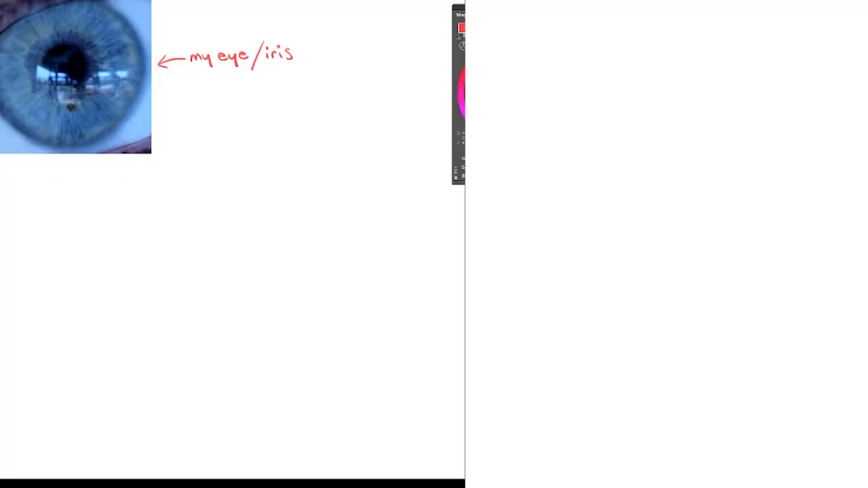
Step: Sketch the realistic eye's outline and the anime eye's upper lid curve
{"action": "left_click_drag", "start_coordinate": [169, 275], "coordinate": [312, 214]}
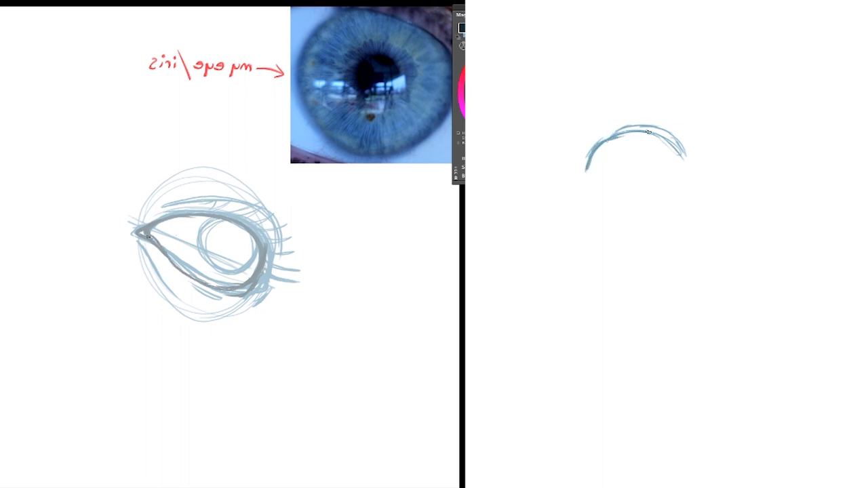
{"action": "left_click_drag", "start_coordinate": [671, 136], "coordinate": [590, 159]}
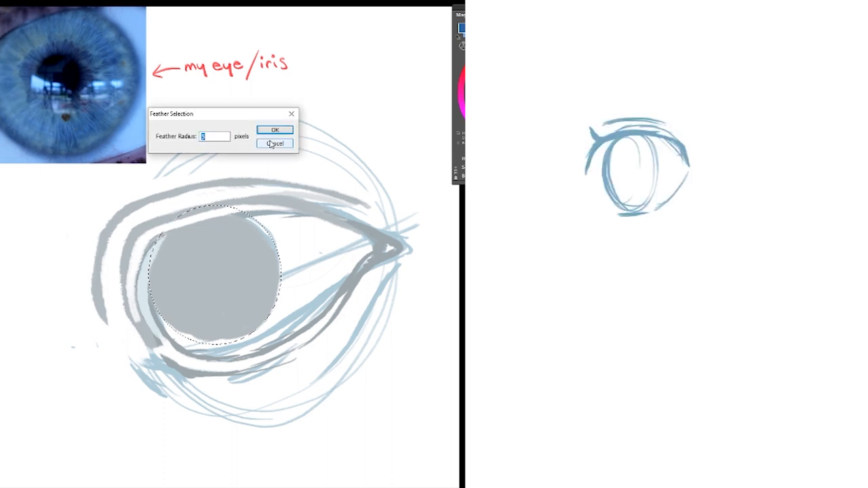
Step: Leave the iris selection unfeathered and dismiss the no-pixels-selected warning
{"action": "left_click", "coordinate": [274, 130]}
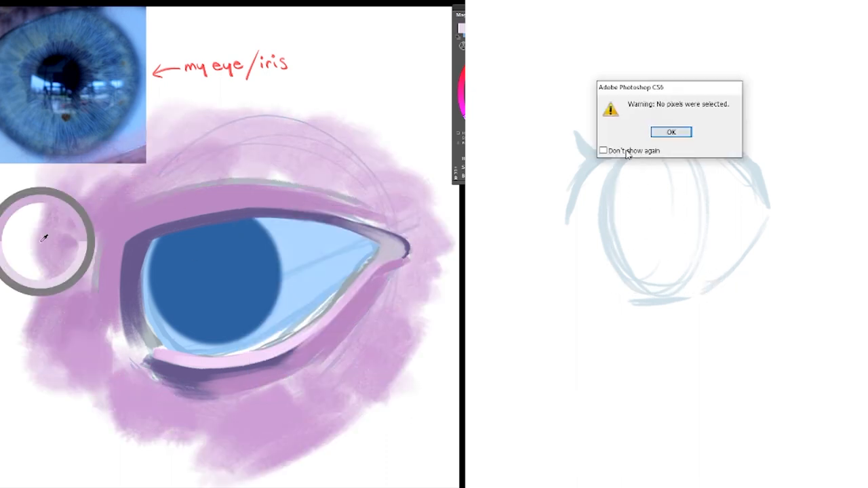
{"action": "left_click", "coordinate": [671, 132]}
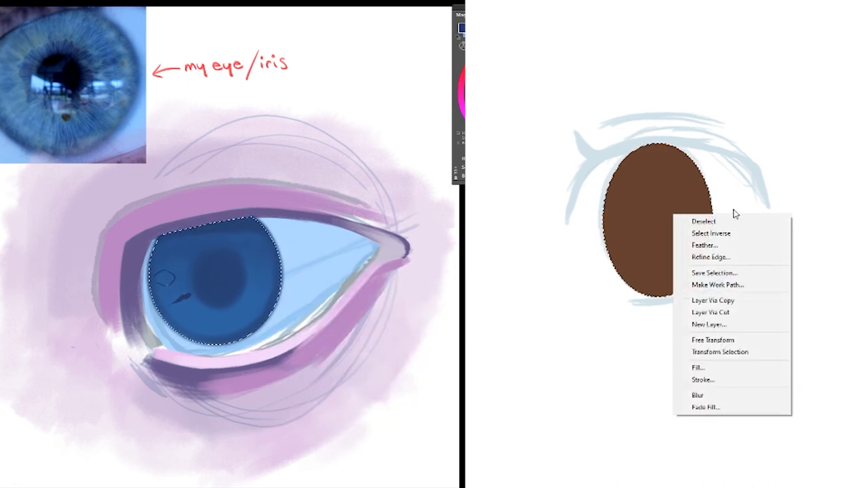
Step: Outline the brown oval selection with an 8 px dark brown stroke
{"action": "left_click", "coordinate": [703, 380]}
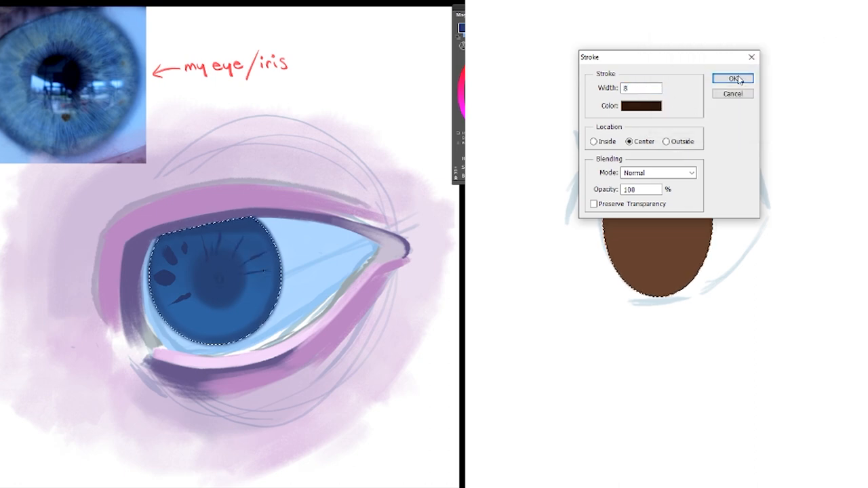
{"action": "left_click", "coordinate": [733, 76]}
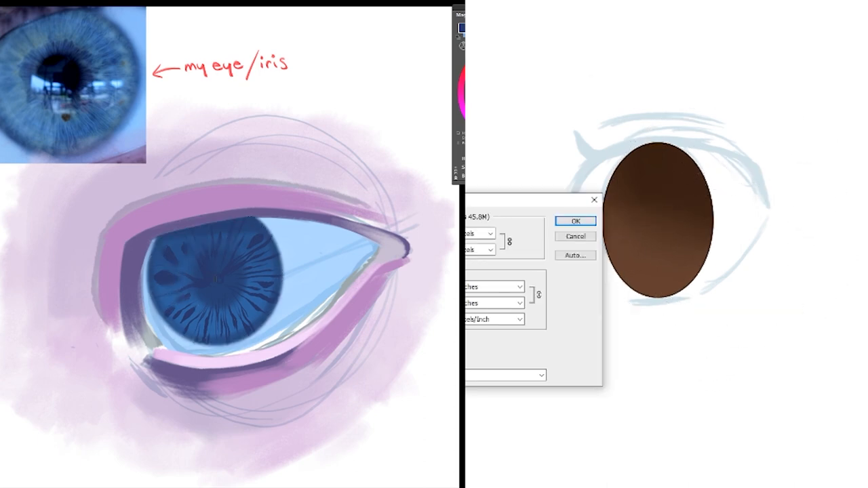
{"action": "left_click", "coordinate": [575, 221]}
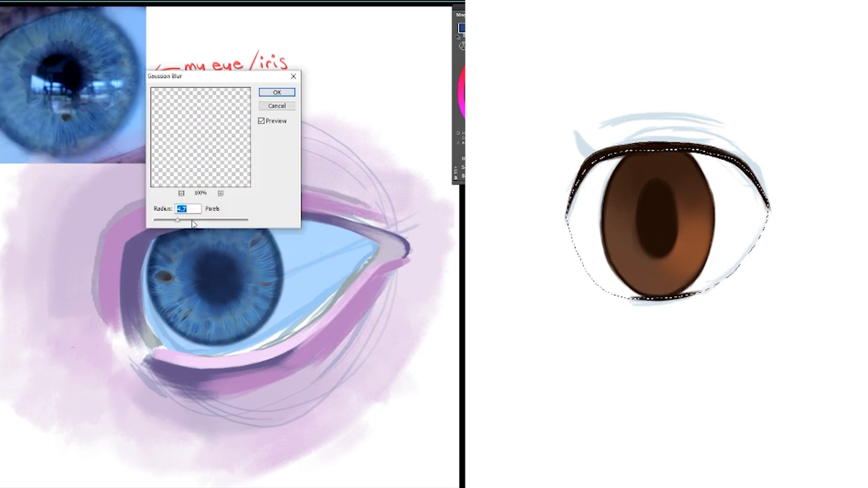
Step: Apply the soft Gaussian Blur to the lash line and paint white into the anime eye's corner
{"action": "left_click", "coordinate": [279, 92]}
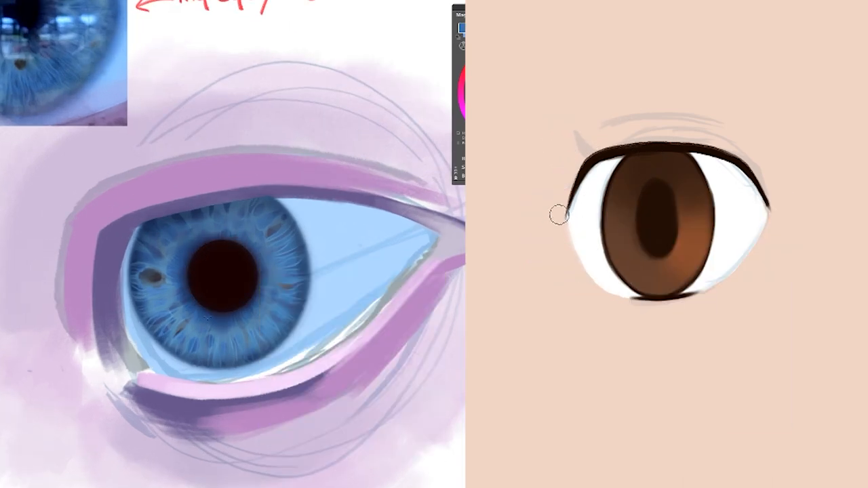
{"action": "left_click_drag", "start_coordinate": [556, 213], "coordinate": [641, 312]}
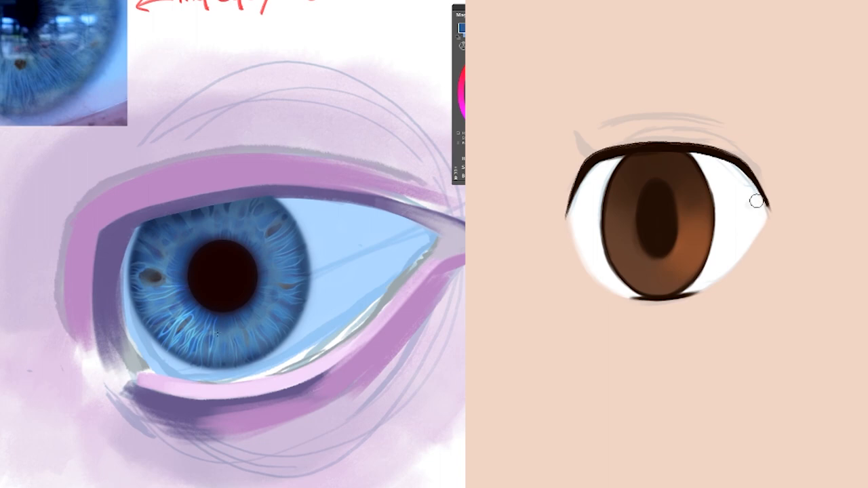
Step: Paint soft shading across the whites of the brown anime eye
{"action": "left_click_drag", "start_coordinate": [755, 201], "coordinate": [725, 290]}
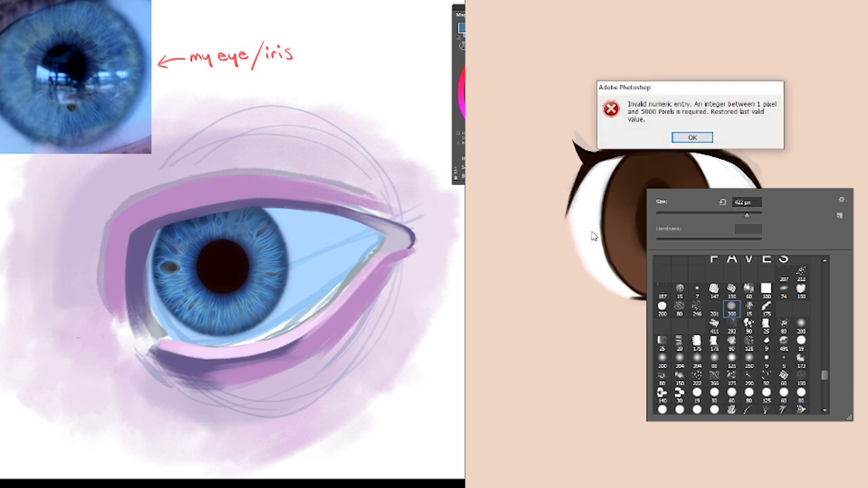
Step: Dismiss the invalid brush size warning before shading the eye whites
{"action": "left_click", "coordinate": [692, 137]}
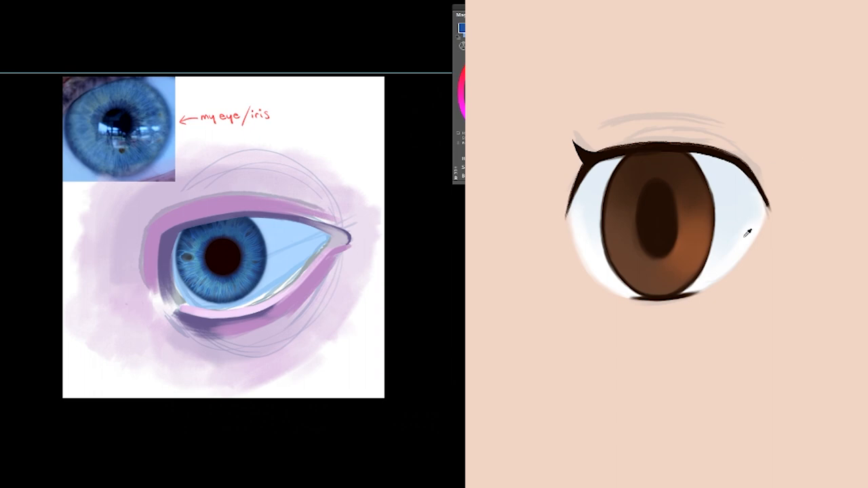
Step: Begin painting the white oval highlight on the anime eye's iris
{"action": "left_click", "coordinate": [224, 268]}
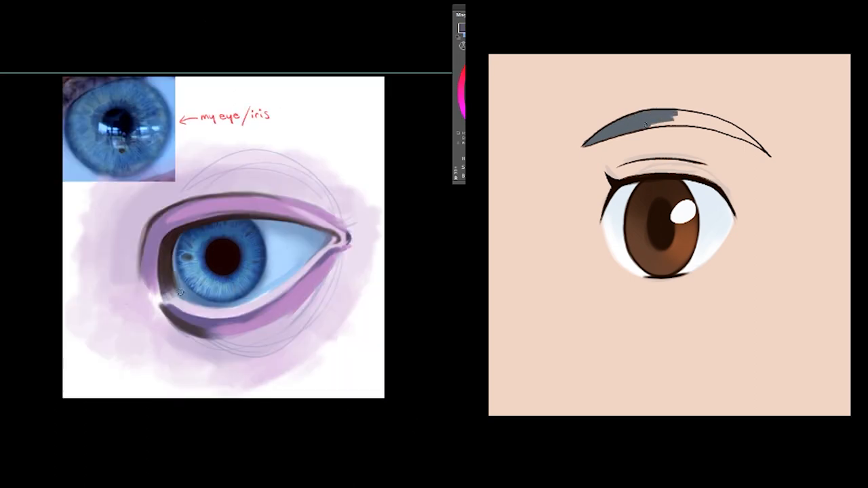
Step: Even out the grey fill of the anime eyebrow
{"action": "left_click_drag", "start_coordinate": [645, 122], "coordinate": [712, 122]}
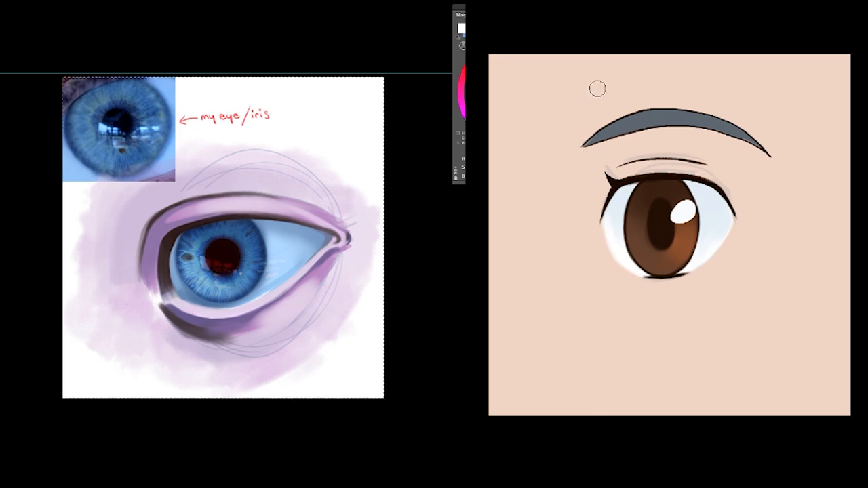
Step: Paint white window-shaped reflections into the blue eye's pupil
{"action": "left_click_drag", "start_coordinate": [204, 254], "coordinate": [231, 271]}
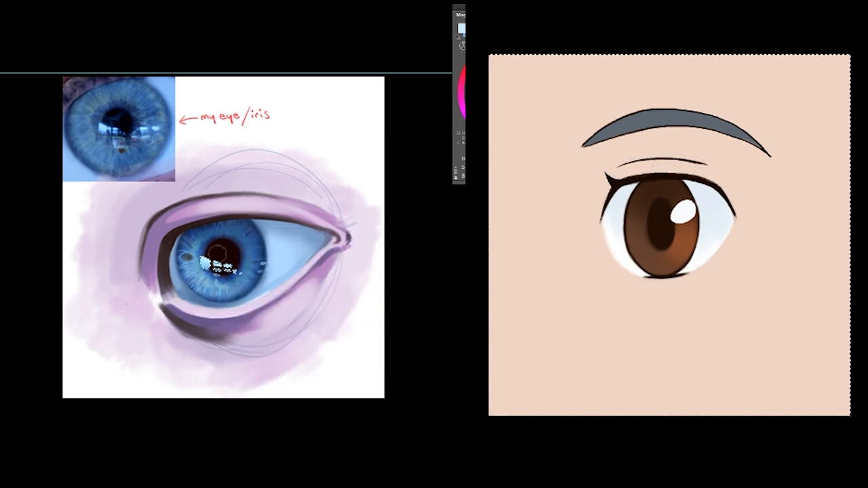
Step: Paint light orange streaks into the lower brown iris and set a new brush size
{"action": "left_click_drag", "start_coordinate": [217, 261], "coordinate": [285, 234]}
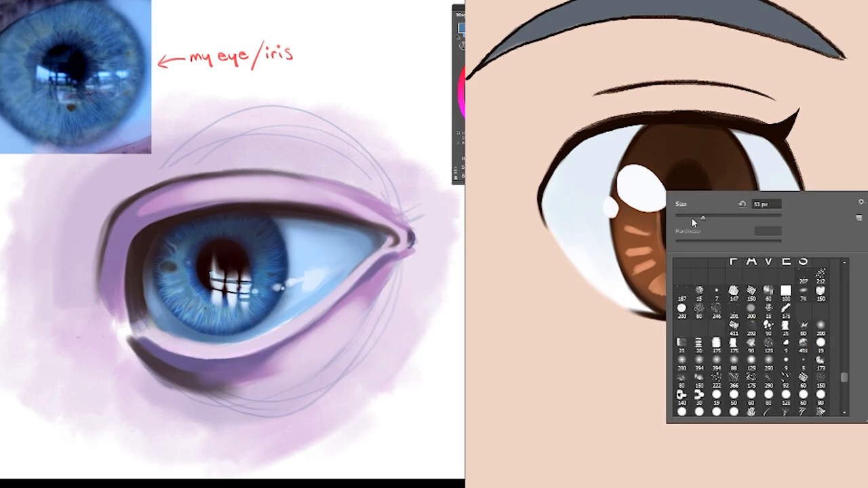
{"action": "left_click", "coordinate": [702, 203]}
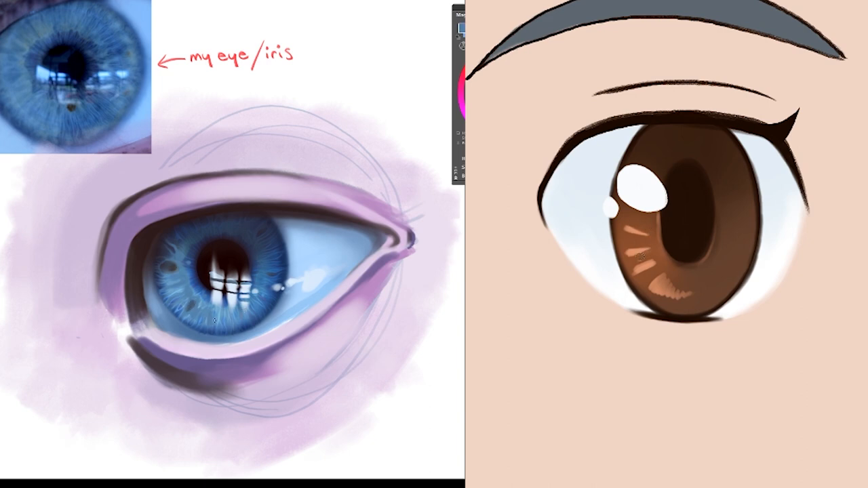